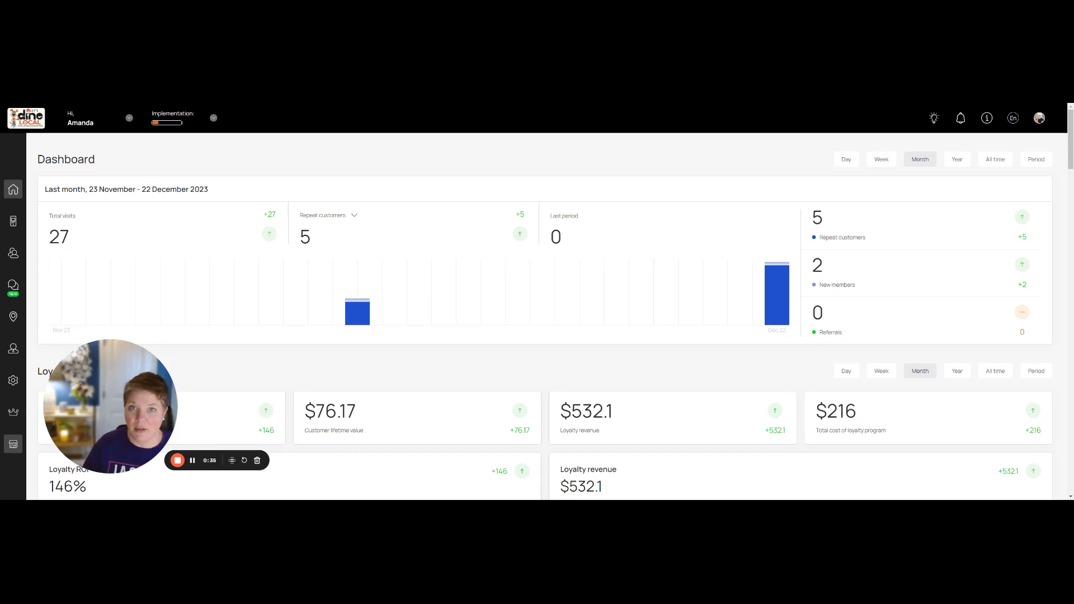
mouse_move(469, 123)
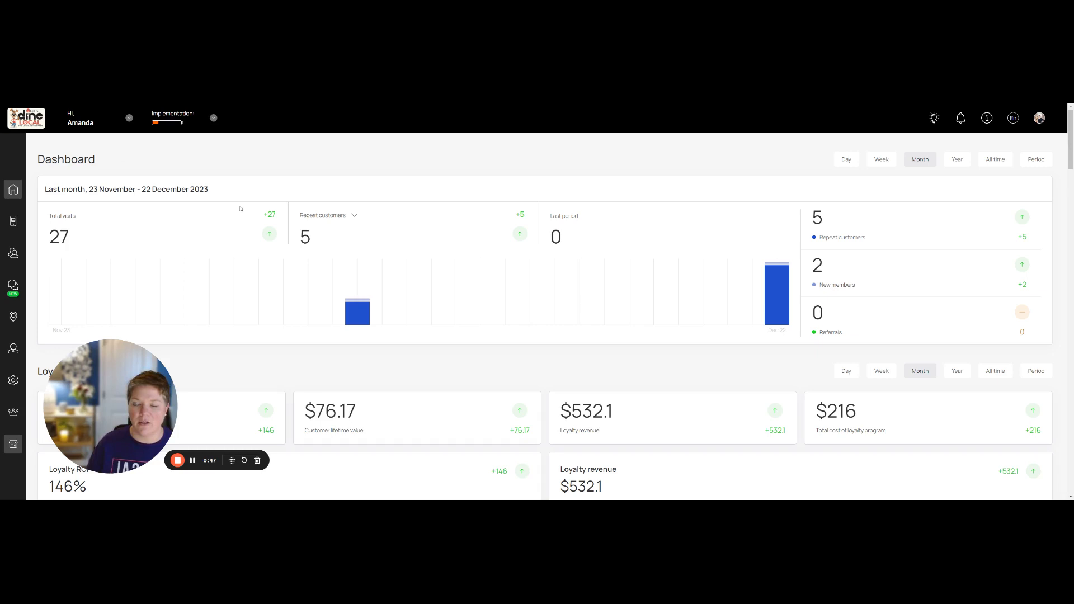
mouse_move(12, 221)
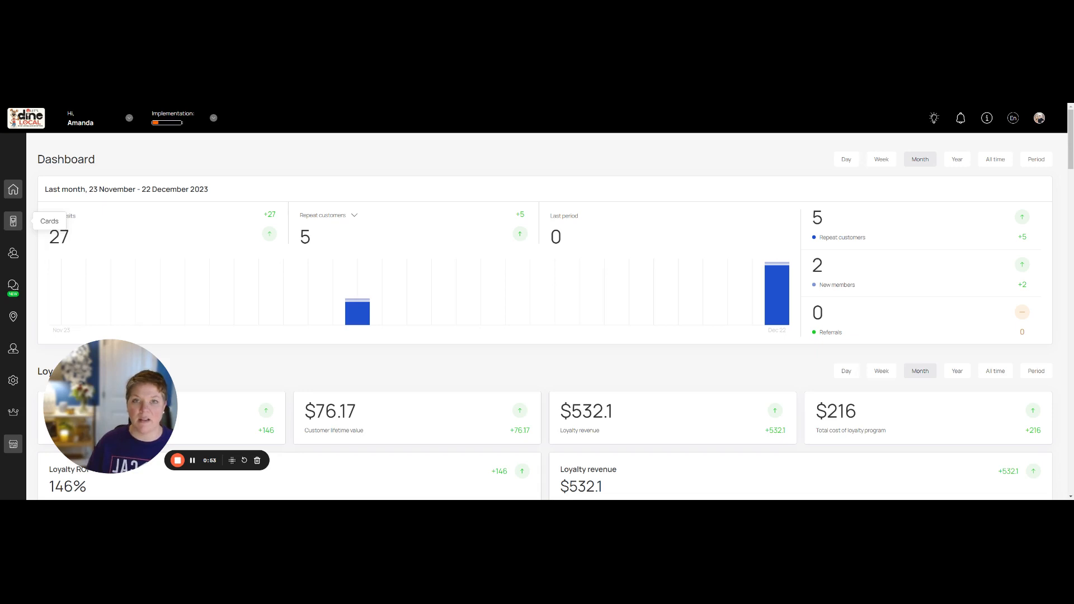
Show the Cards overview listing the Example Martini Multipass and other card designs
click(14, 222)
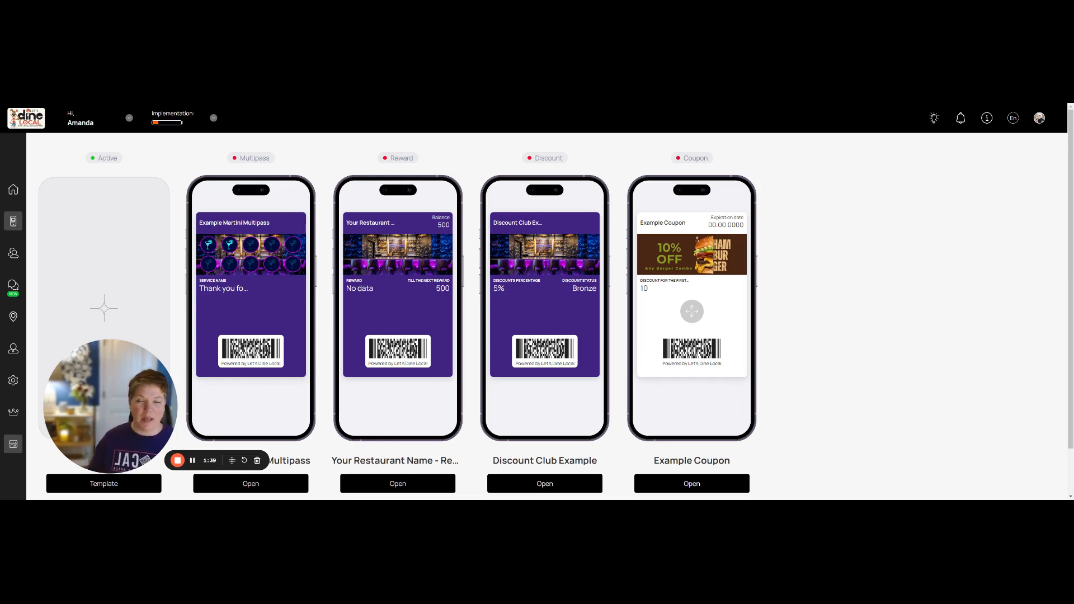
mouse_move(397, 310)
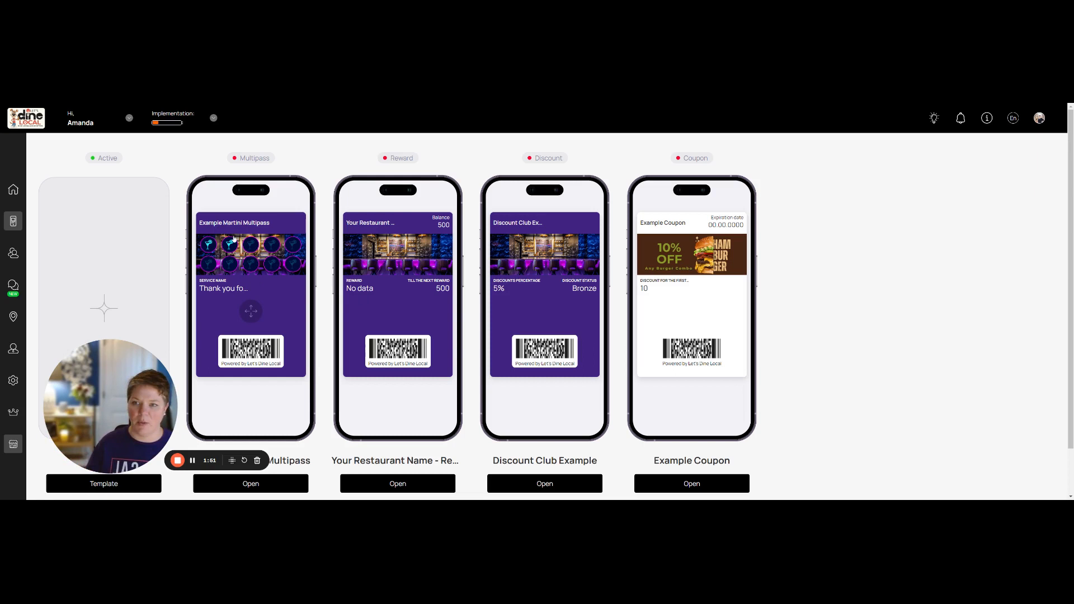
View the Example Martini Multipass card's QR code and select its sharing link
click(250, 483)
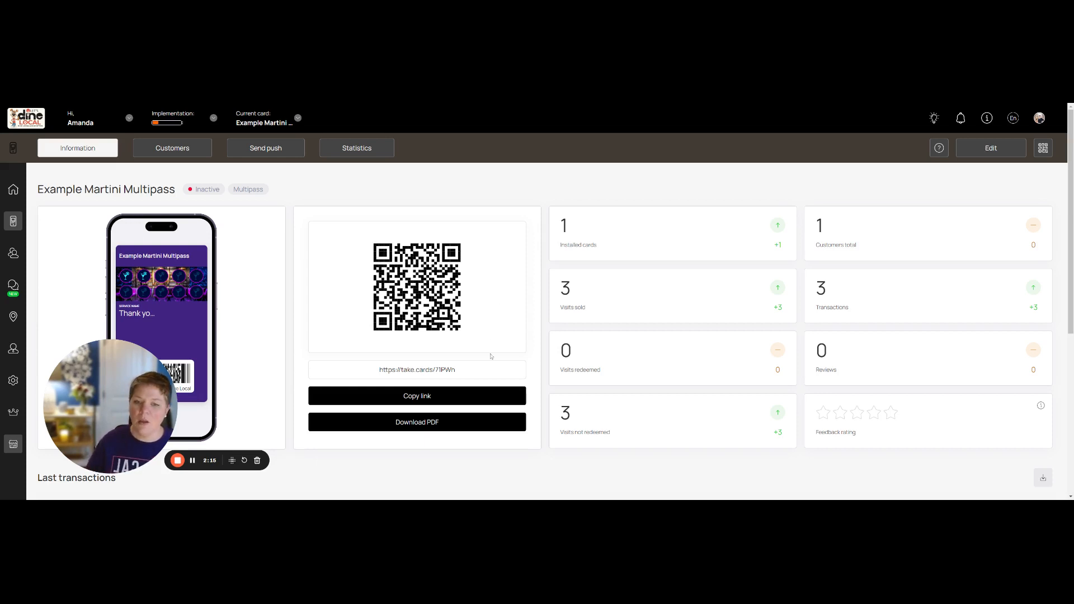
double_click(416, 370)
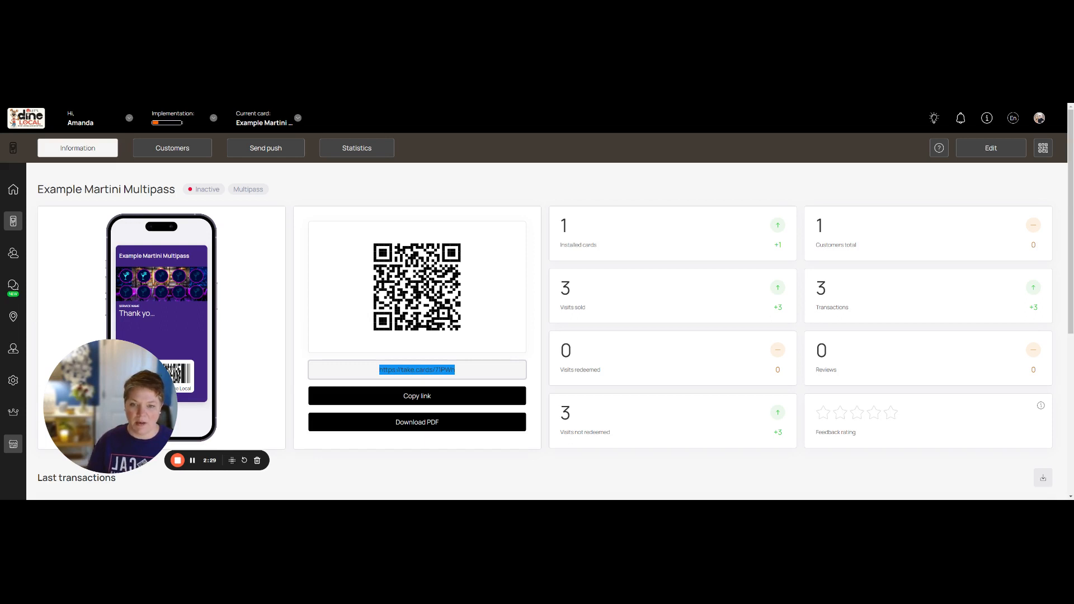
mouse_move(471, 349)
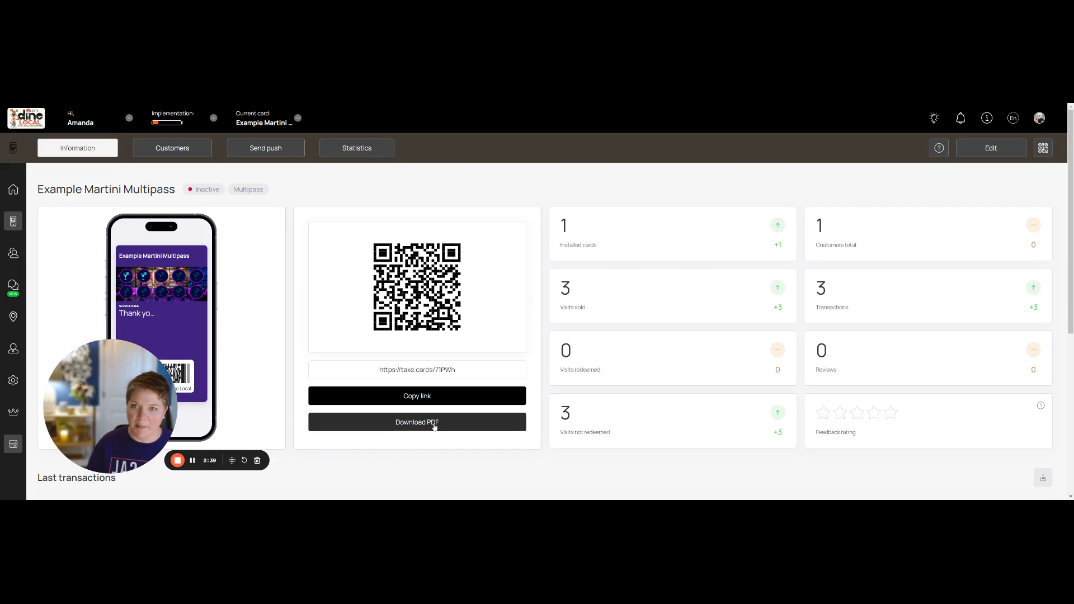
Download the Example Martini Pass PDF flyer with its QR code and link
click(416, 422)
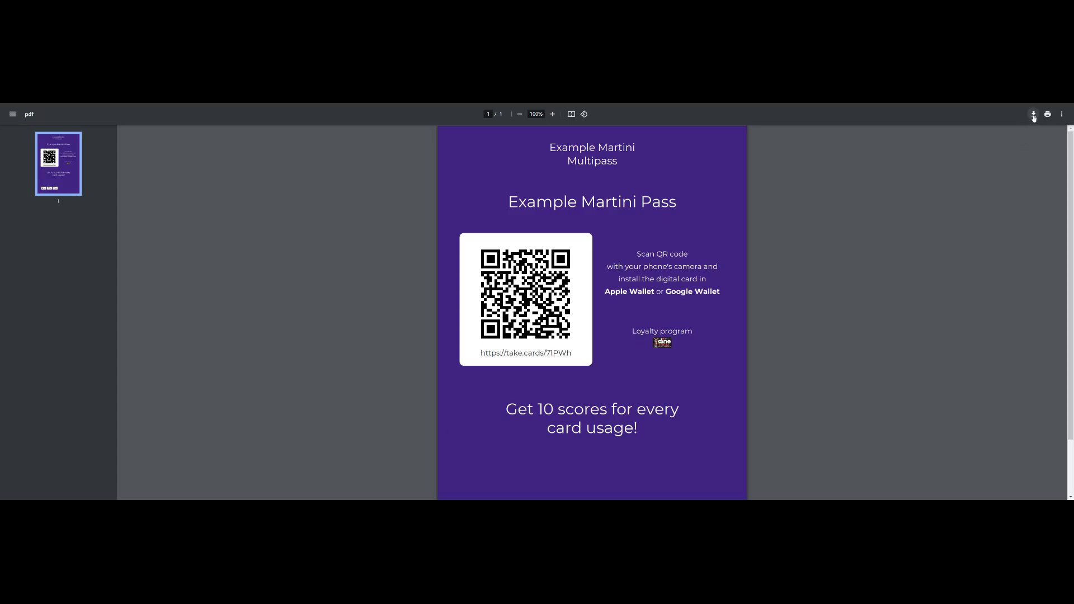
mouse_move(1047, 114)
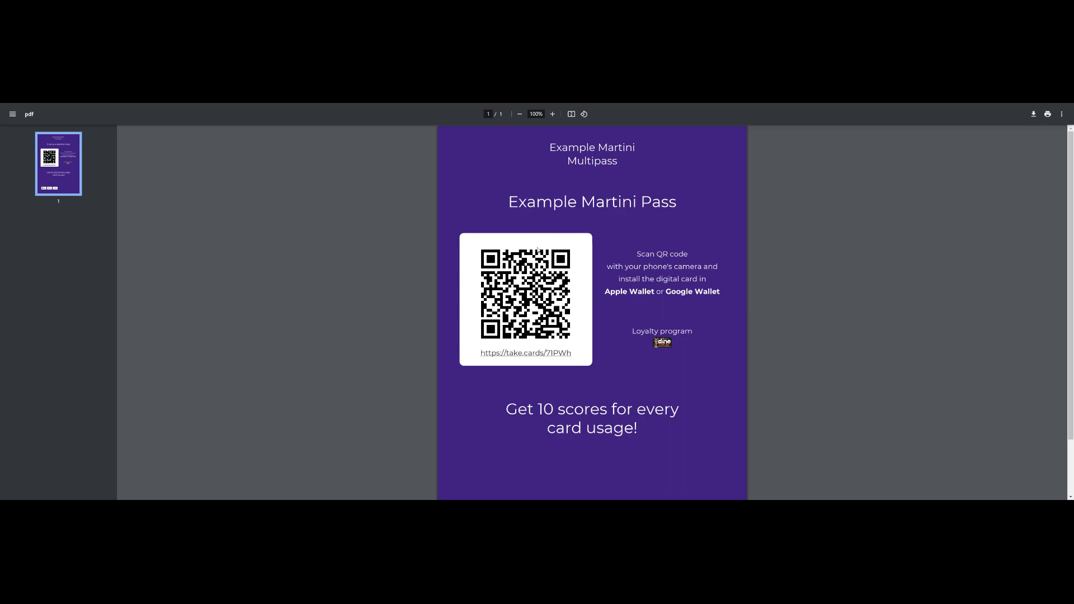
mouse_move(26, 104)
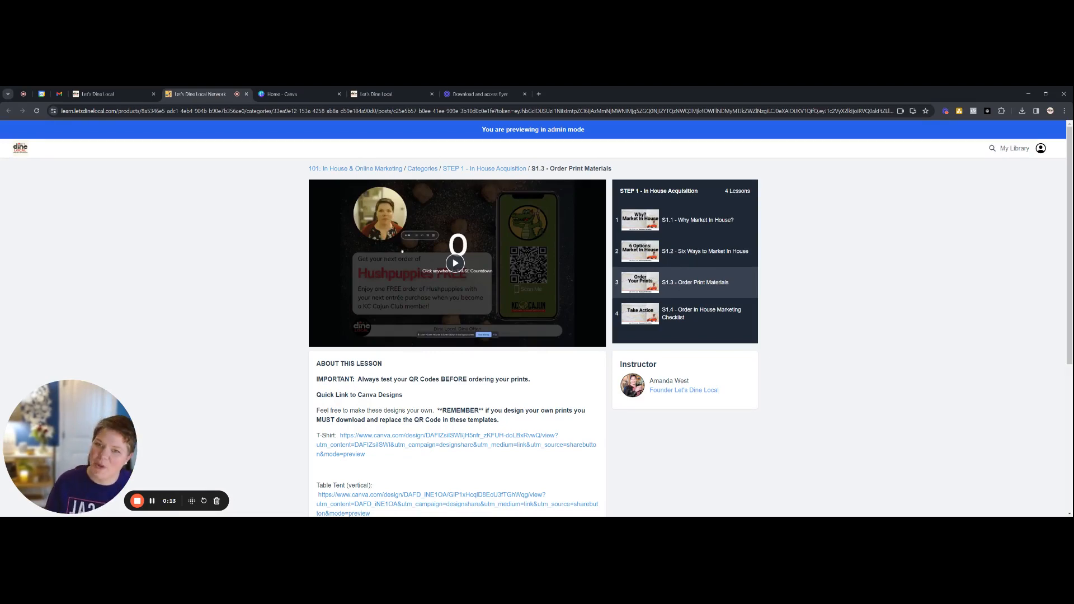
mouse_move(941, 228)
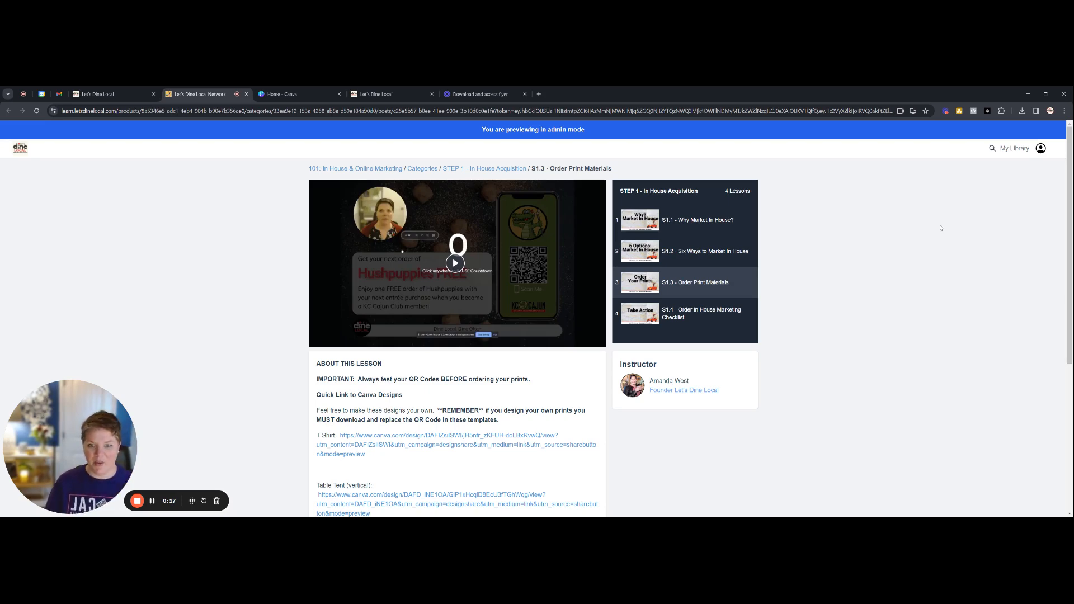
Scroll the Order Print Materials lesson to the Quick Link to Canva Designs list
scroll(down, 3)
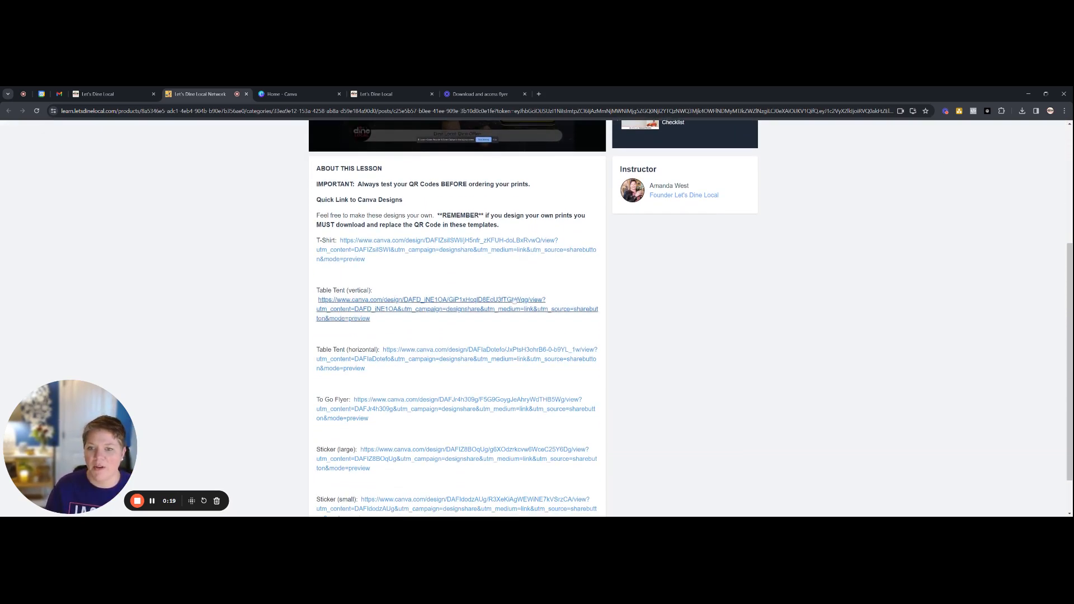
scroll(down, 3)
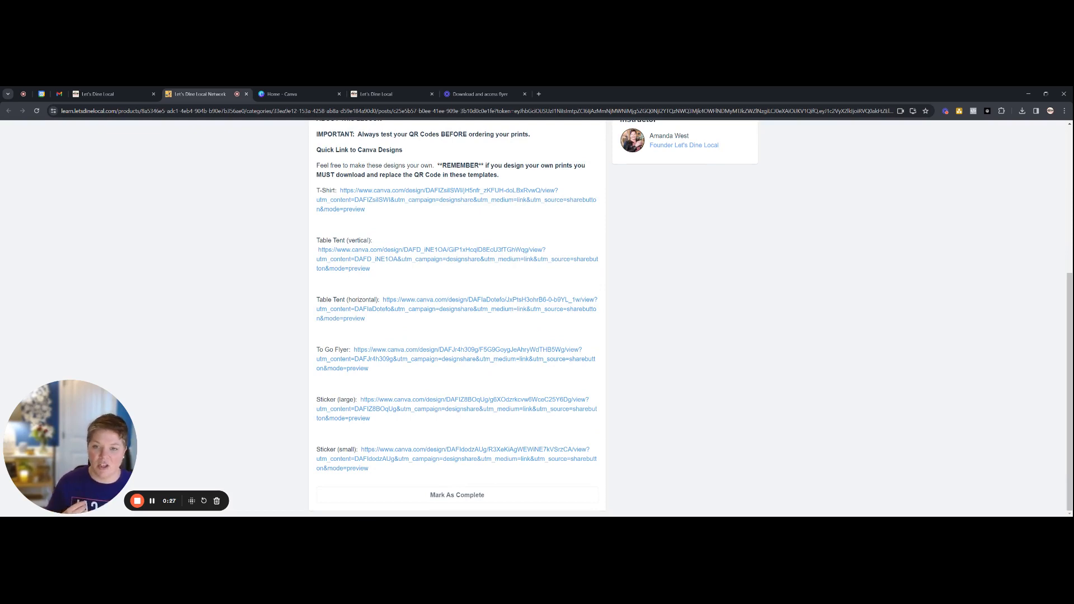
Follow the Table Tent (vertical) link to the shared Canva template preview
click(430, 258)
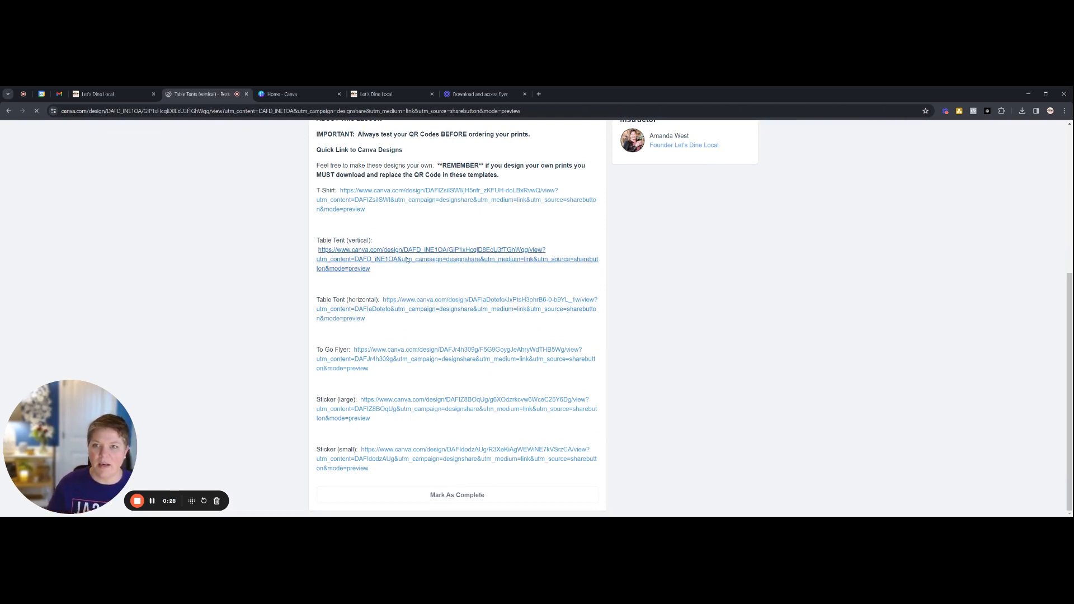
click(430, 254)
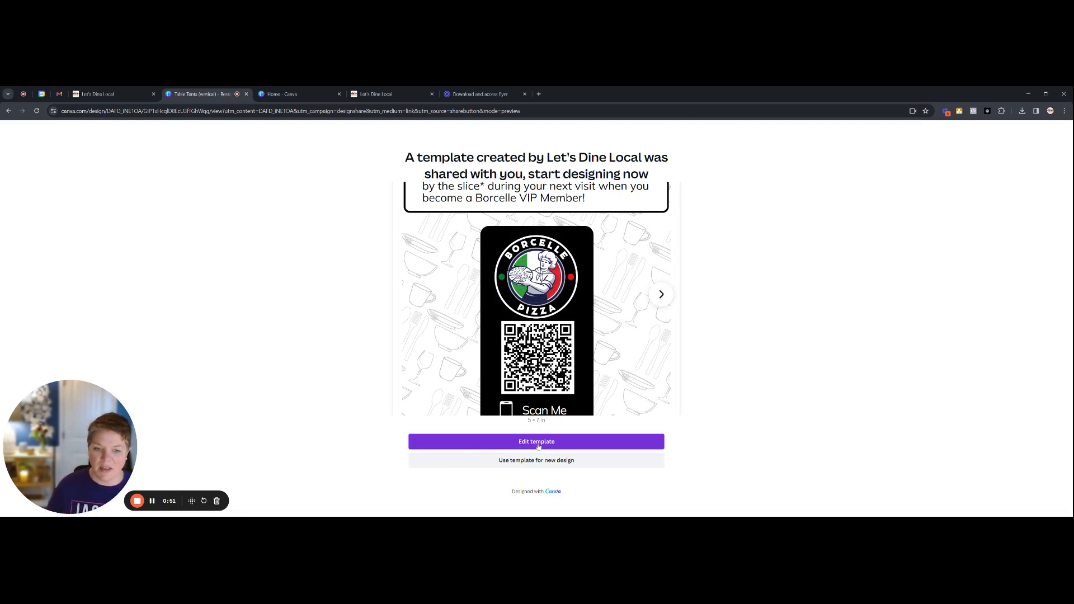
Edit the table tent template and review its pizza front page and How To Edit page
click(536, 440)
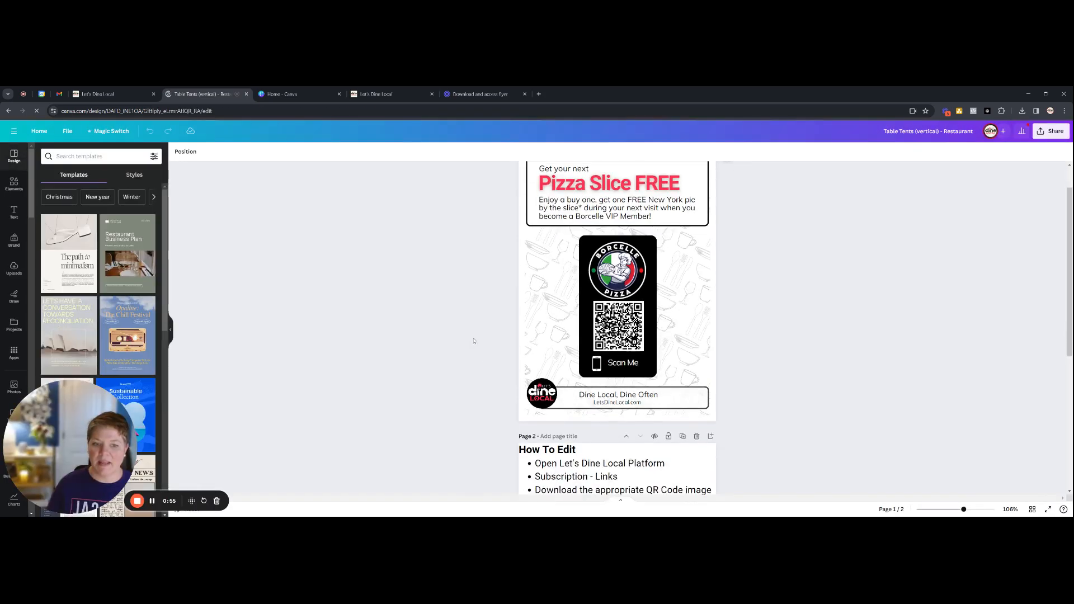
scroll(down, 3)
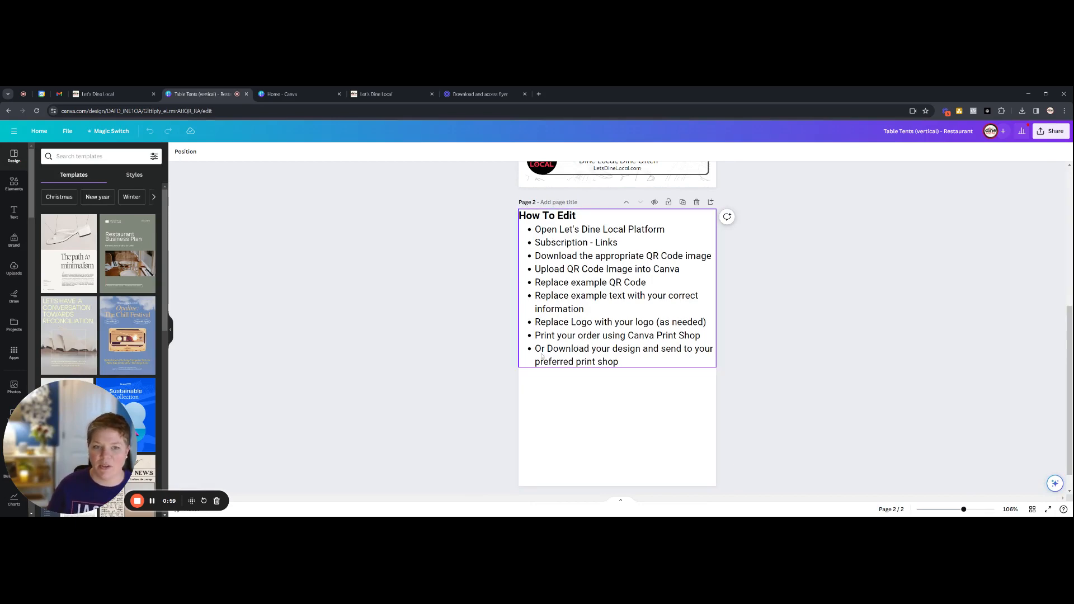
scroll(up, 3)
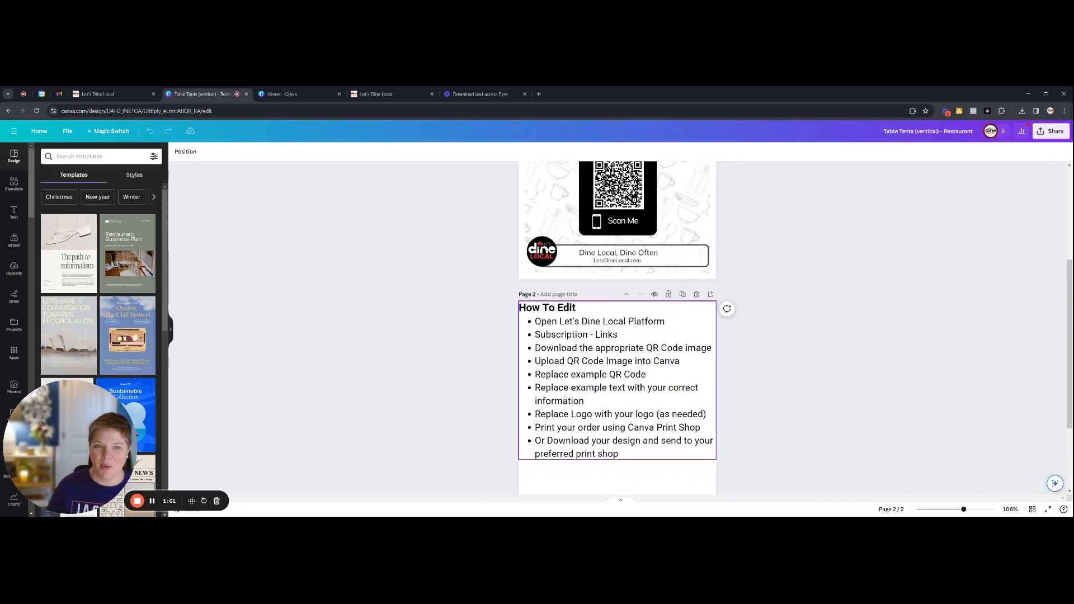
scroll(up, 3)
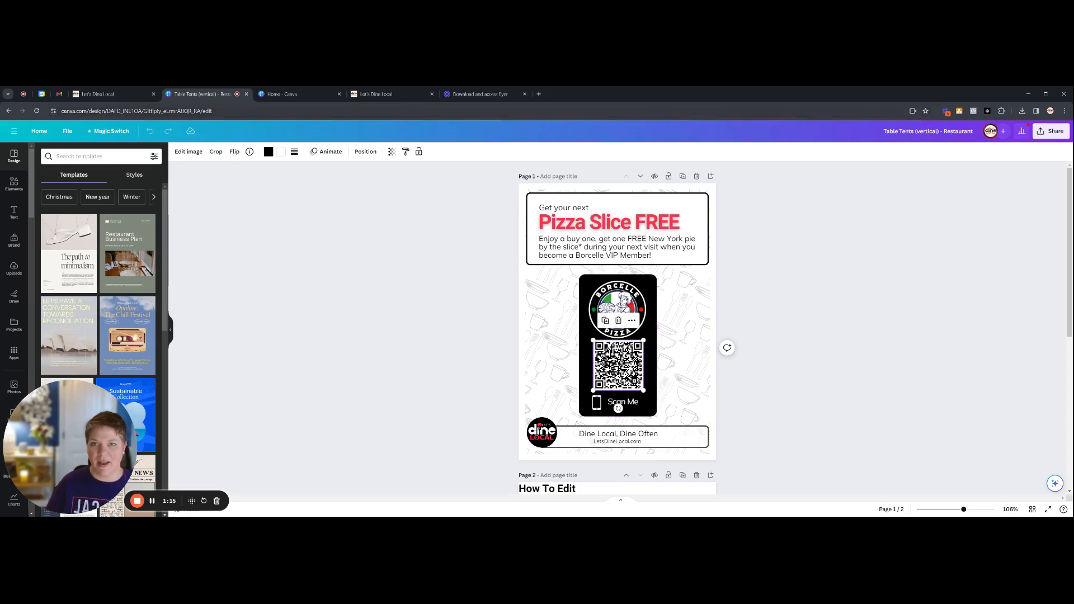
click(373, 94)
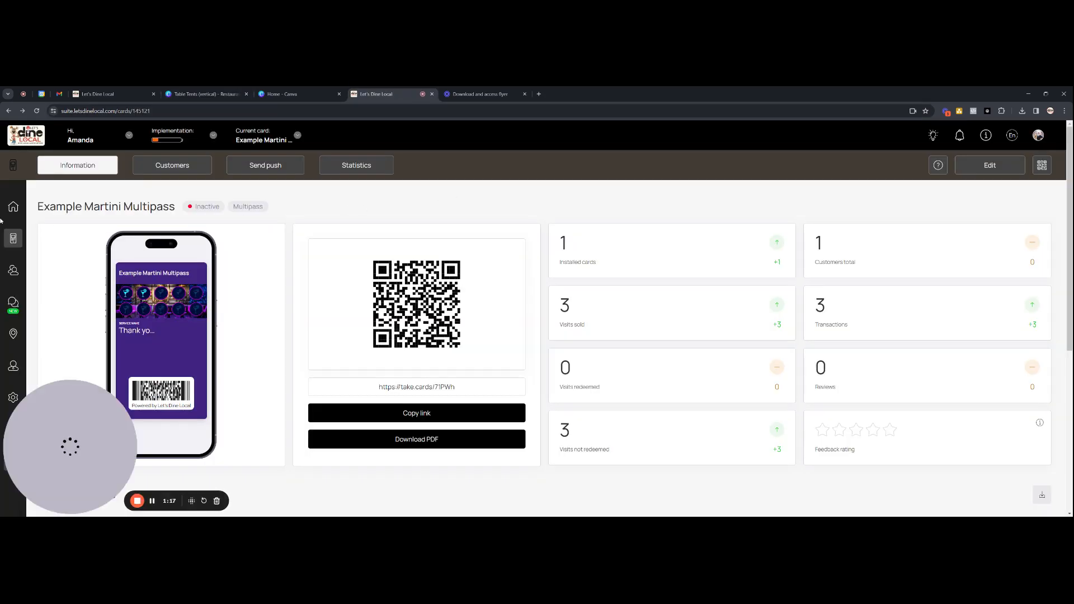
click(12, 206)
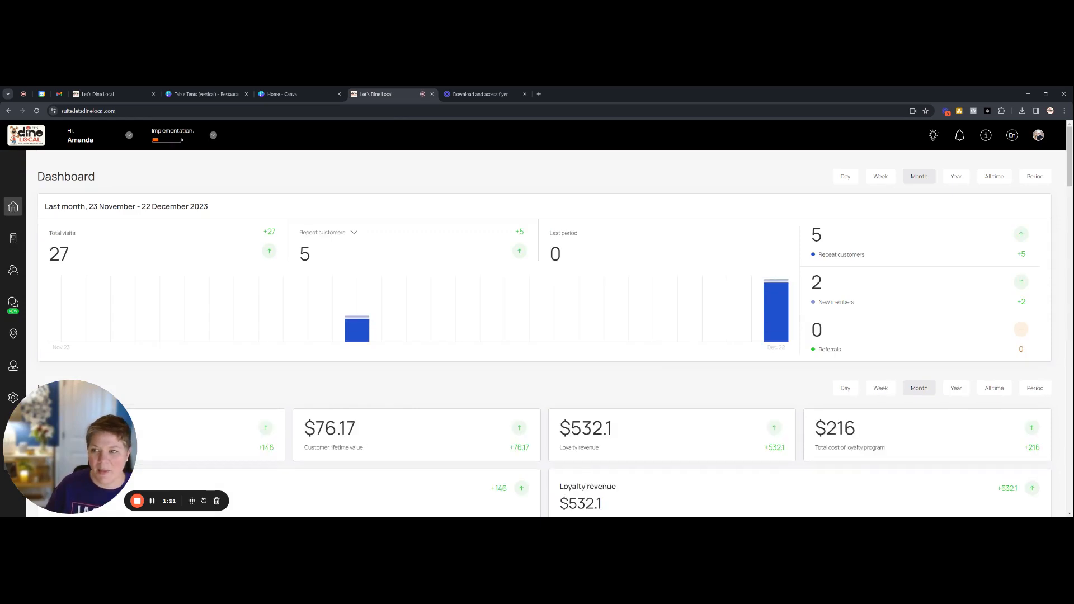
click(12, 238)
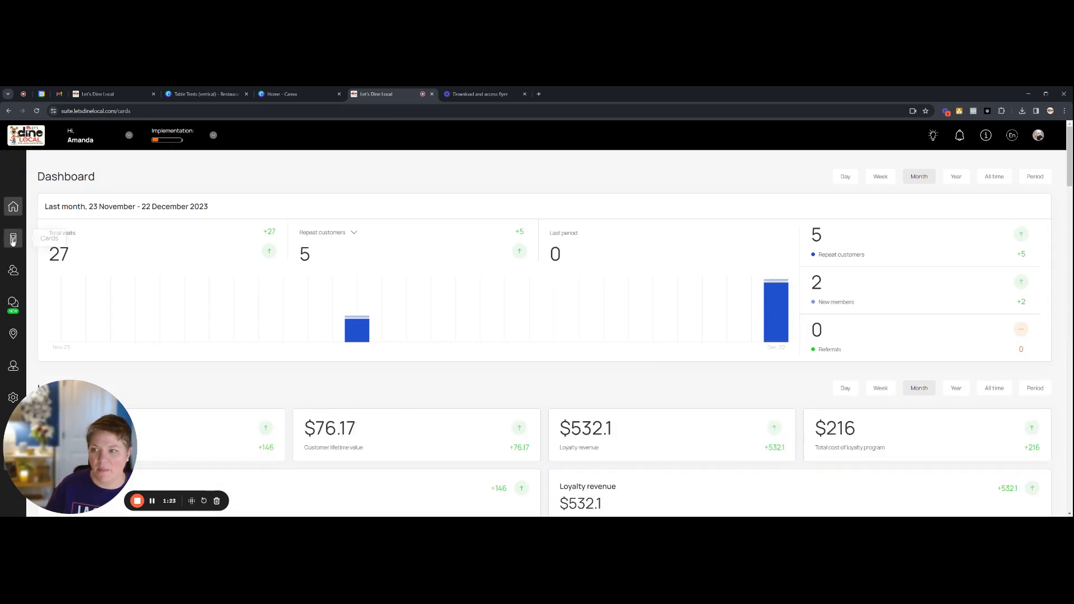
click(12, 238)
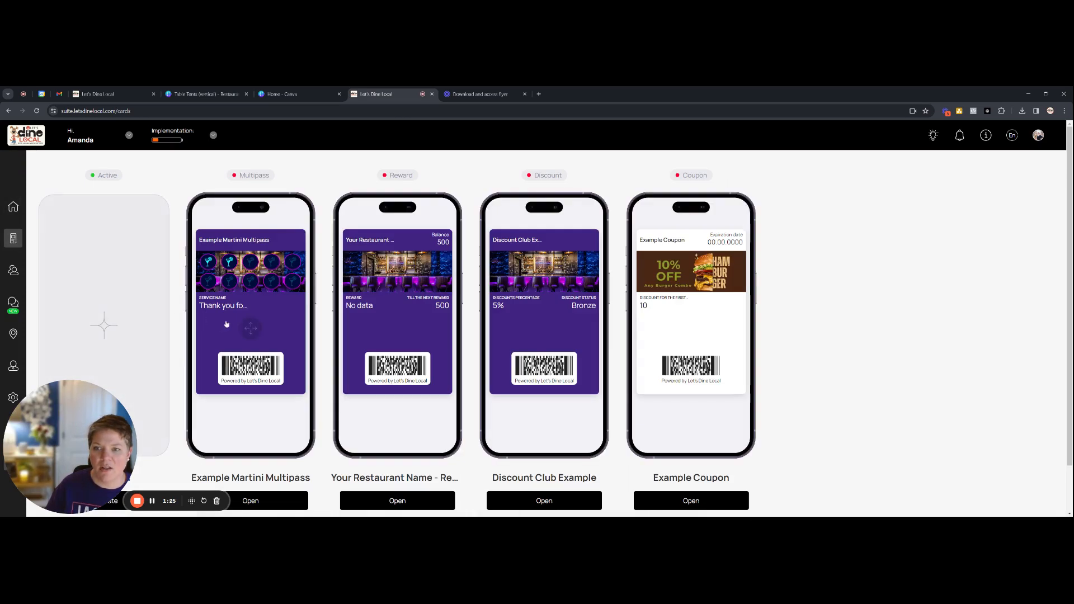
click(249, 500)
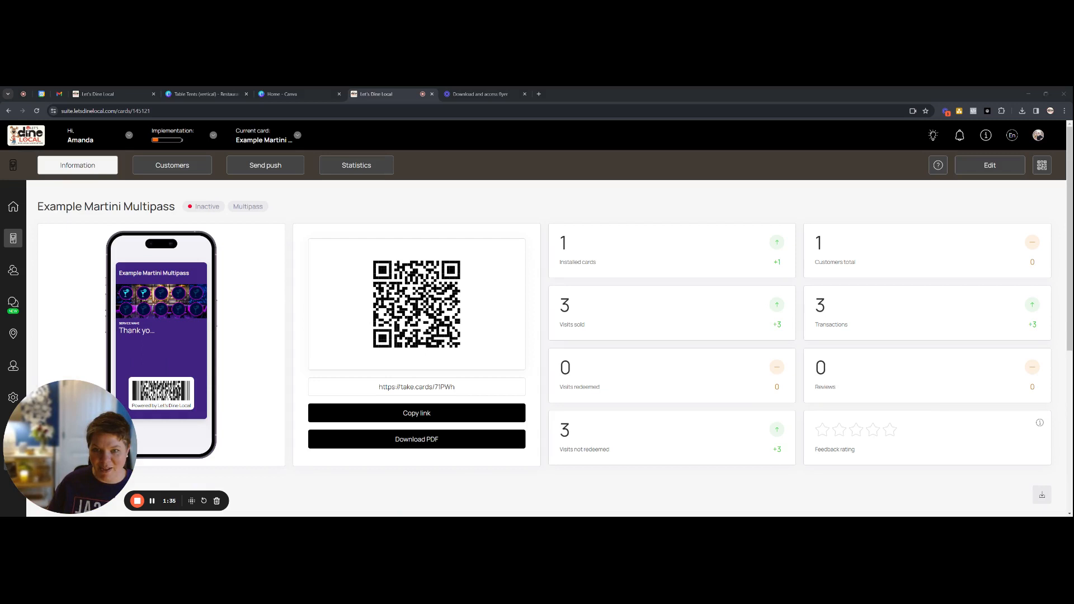
mouse_move(450, 181)
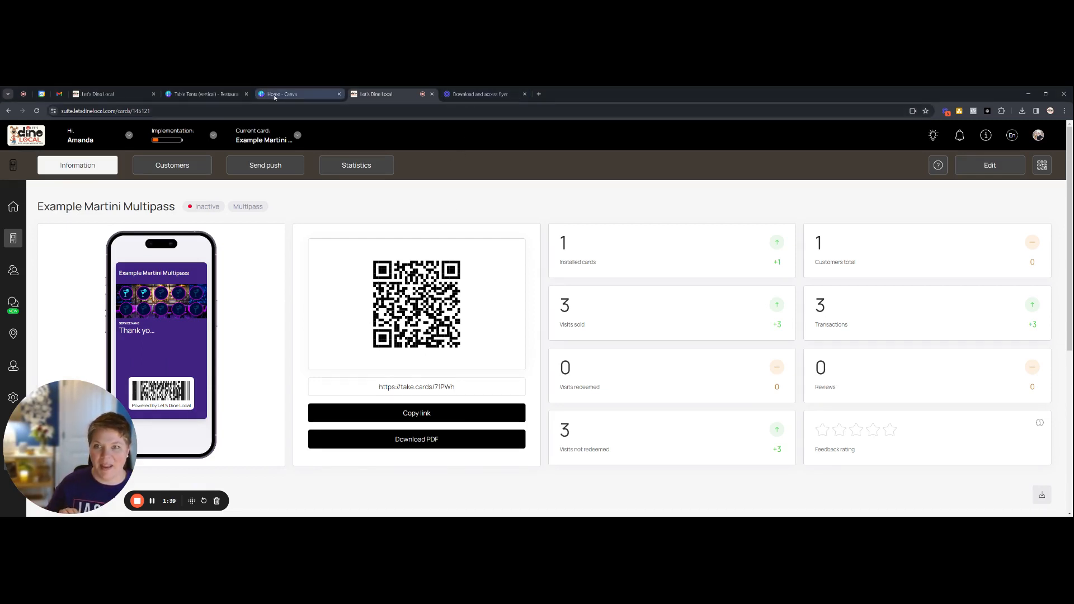
click(206, 94)
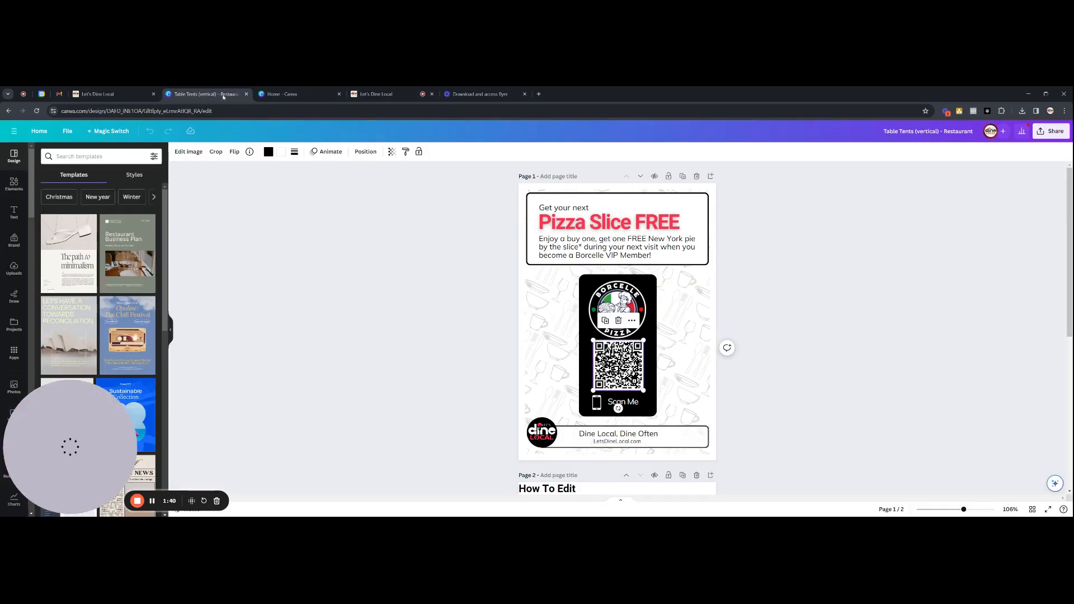